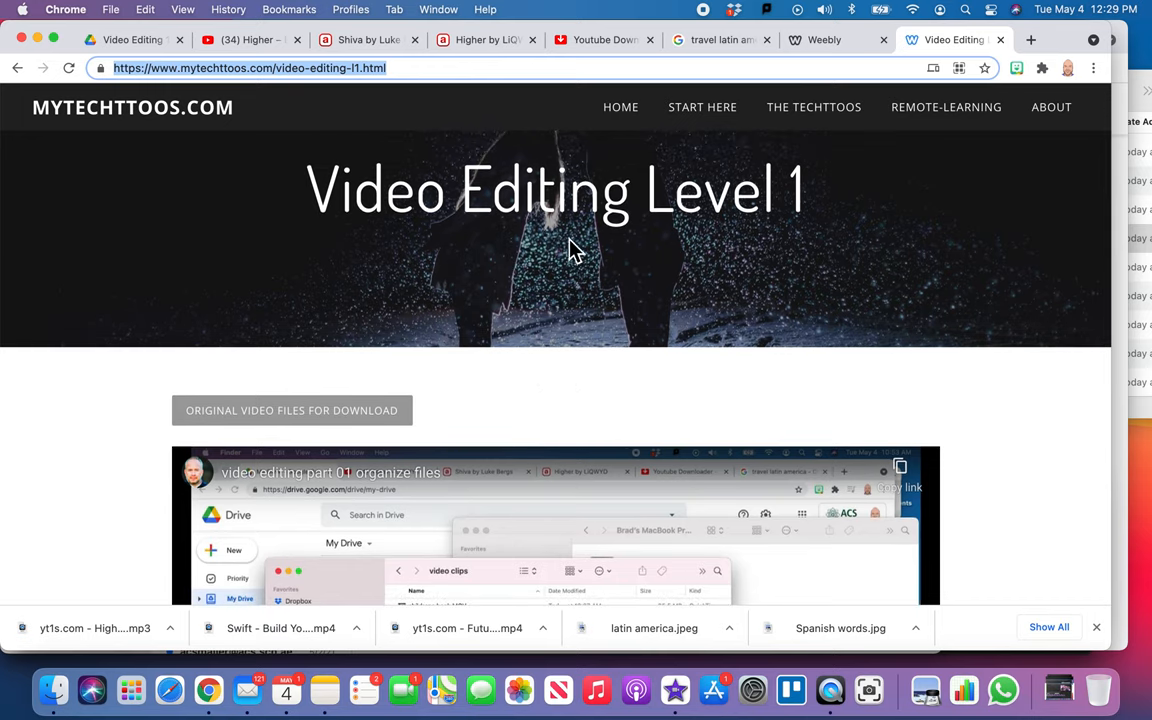
mouse_move(538, 235)
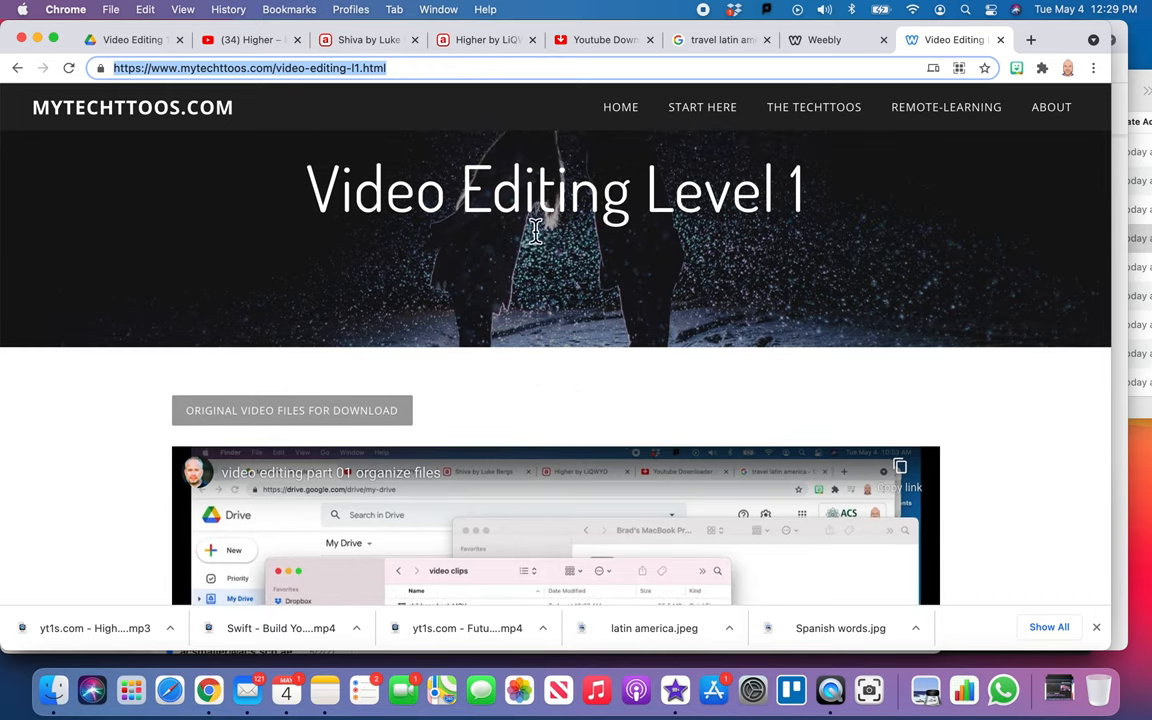
mouse_move(530, 389)
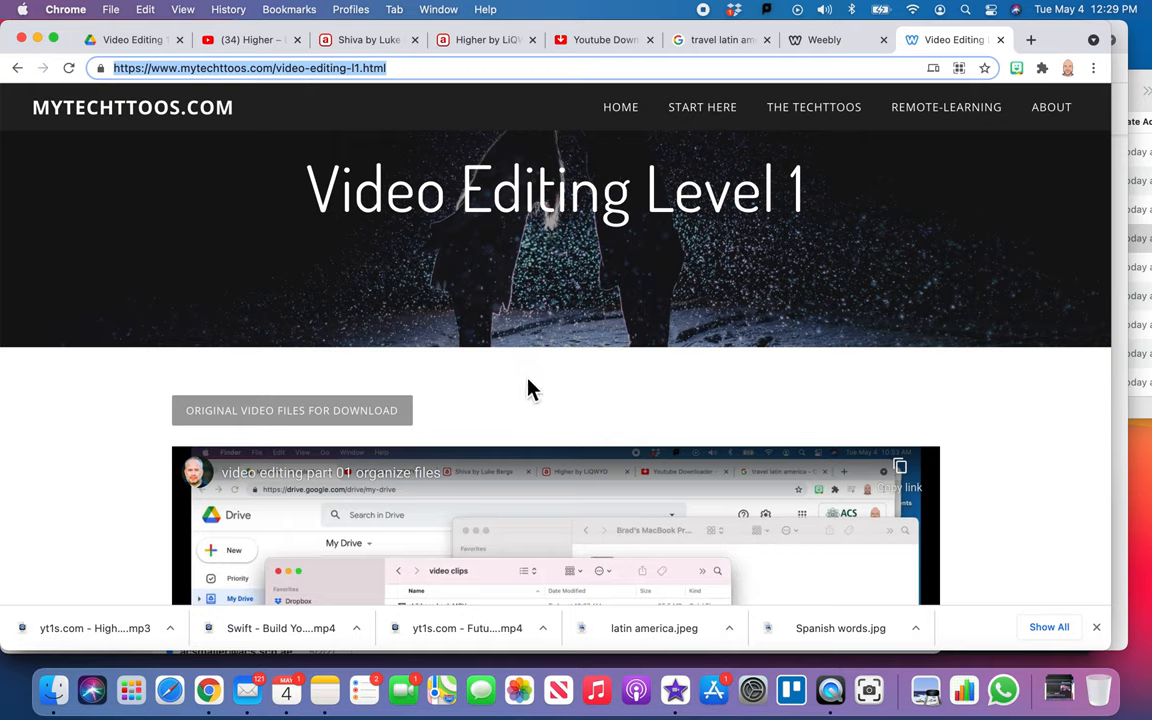
mouse_move(400, 383)
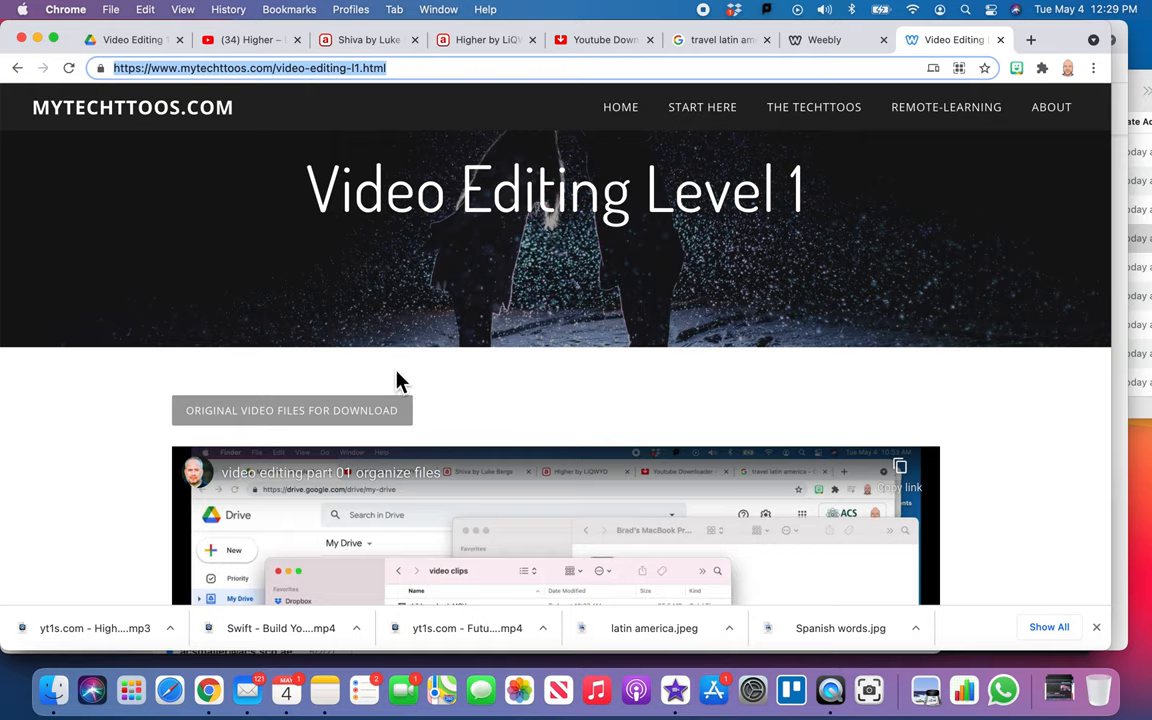
mouse_move(418, 358)
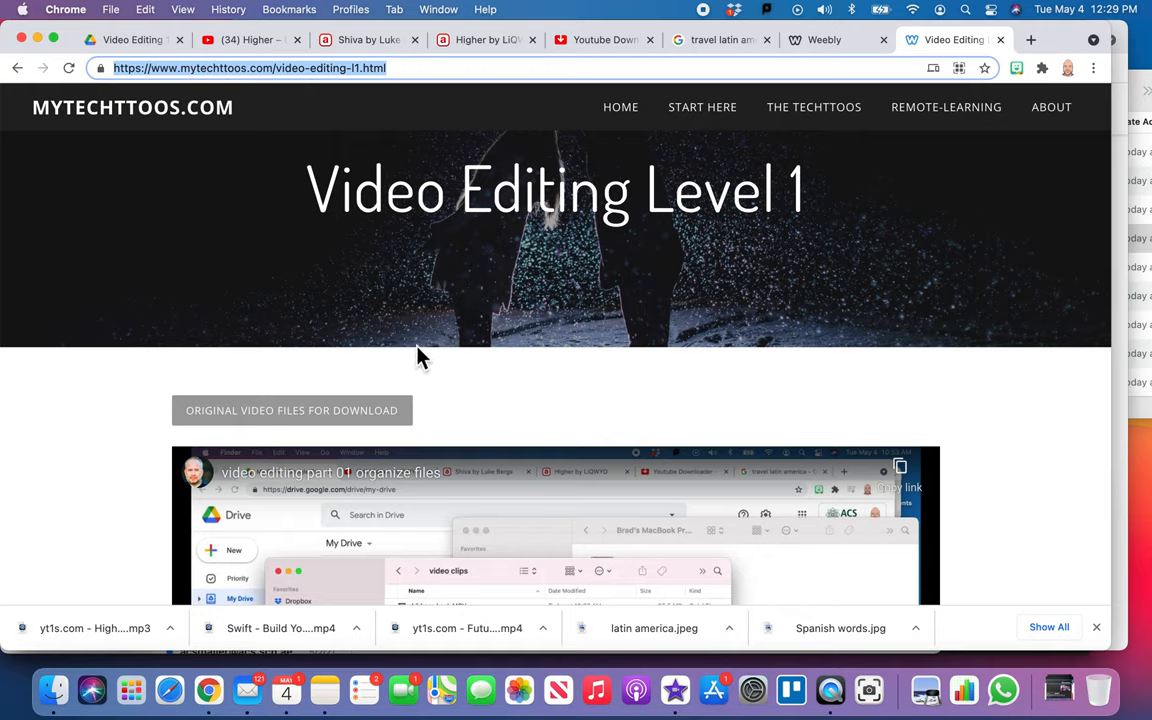
mouse_move(387, 320)
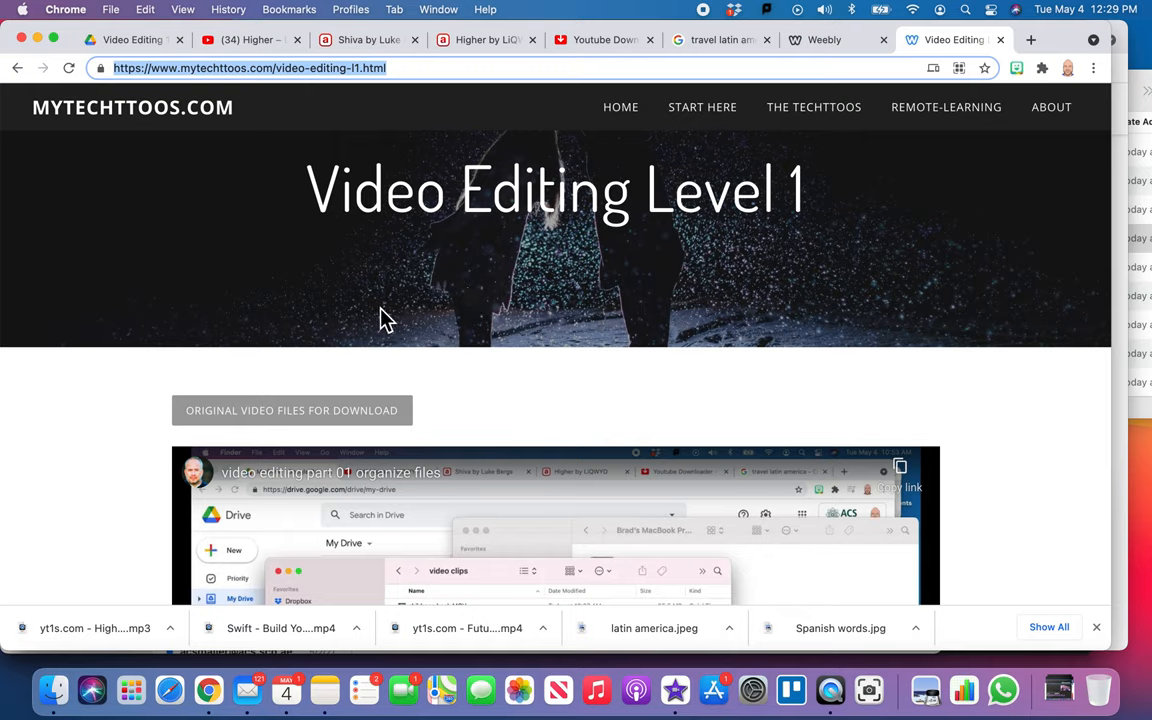
mouse_move(425, 360)
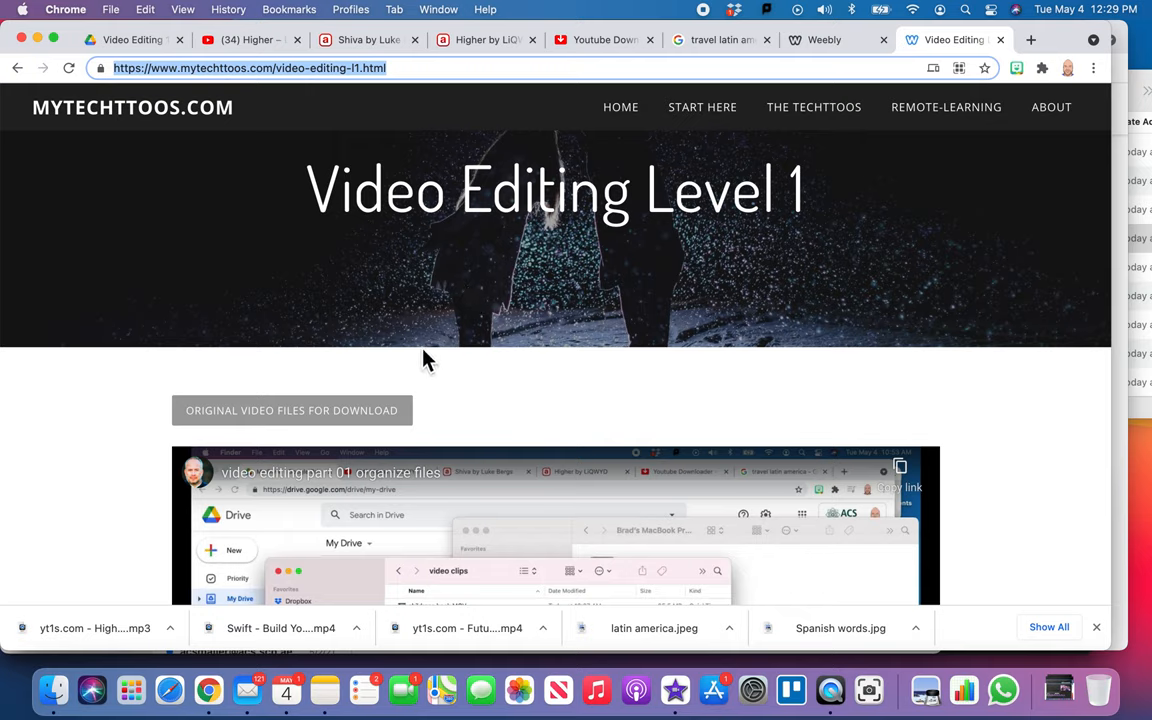
Scroll the course page down to the 'Original video files for download' link
scroll(down, 3)
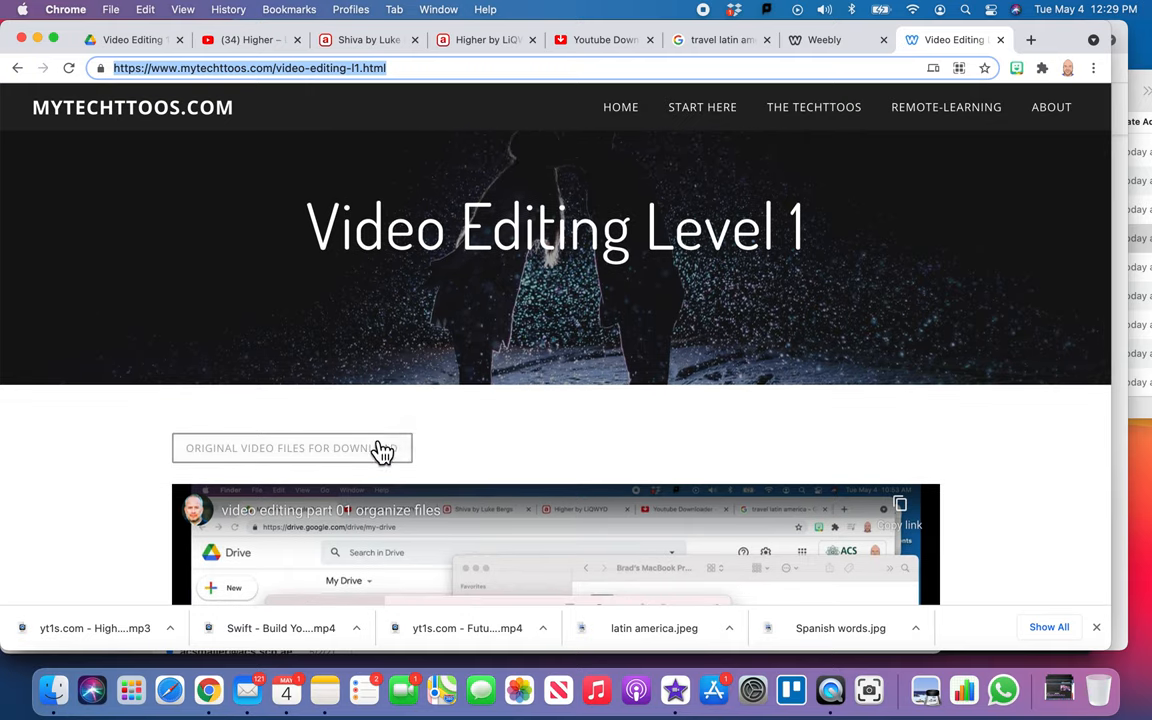
mouse_move(299, 463)
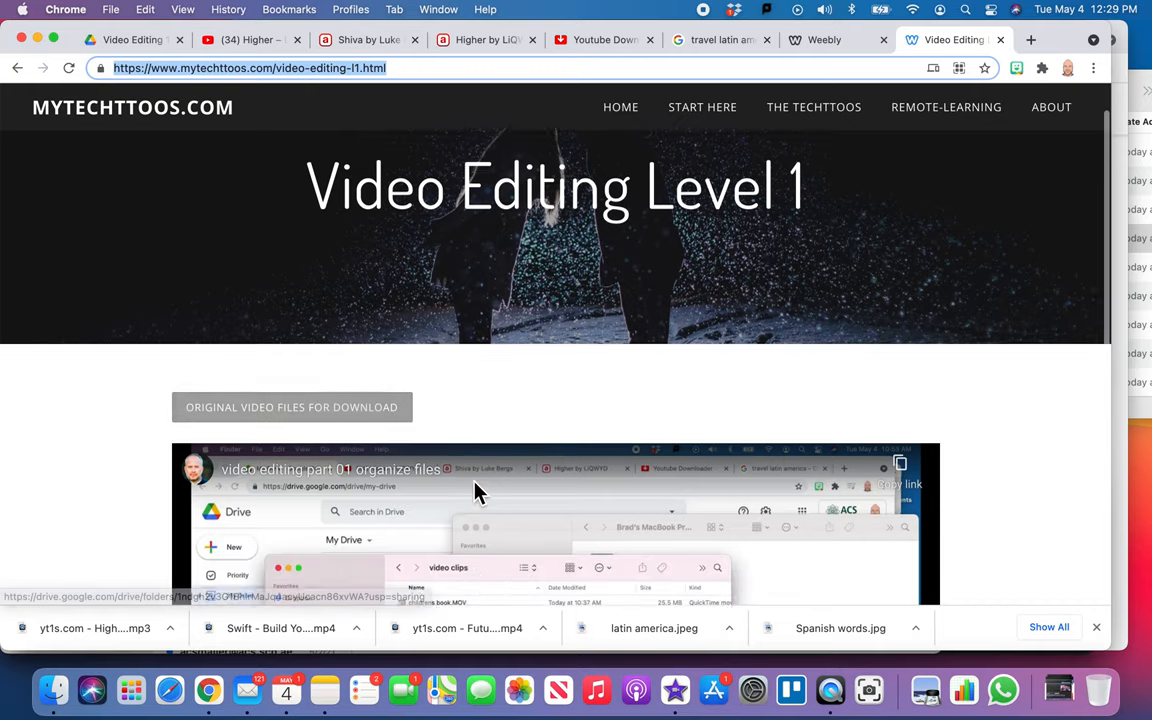
scroll(down, 3)
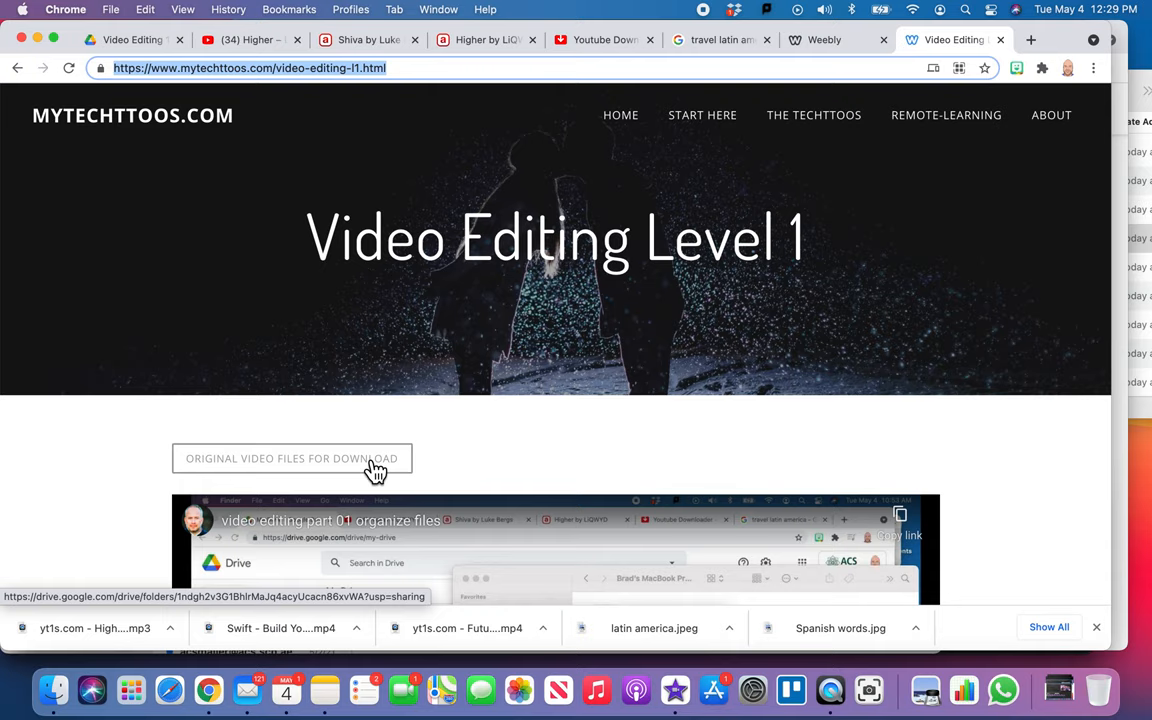
mouse_move(398, 450)
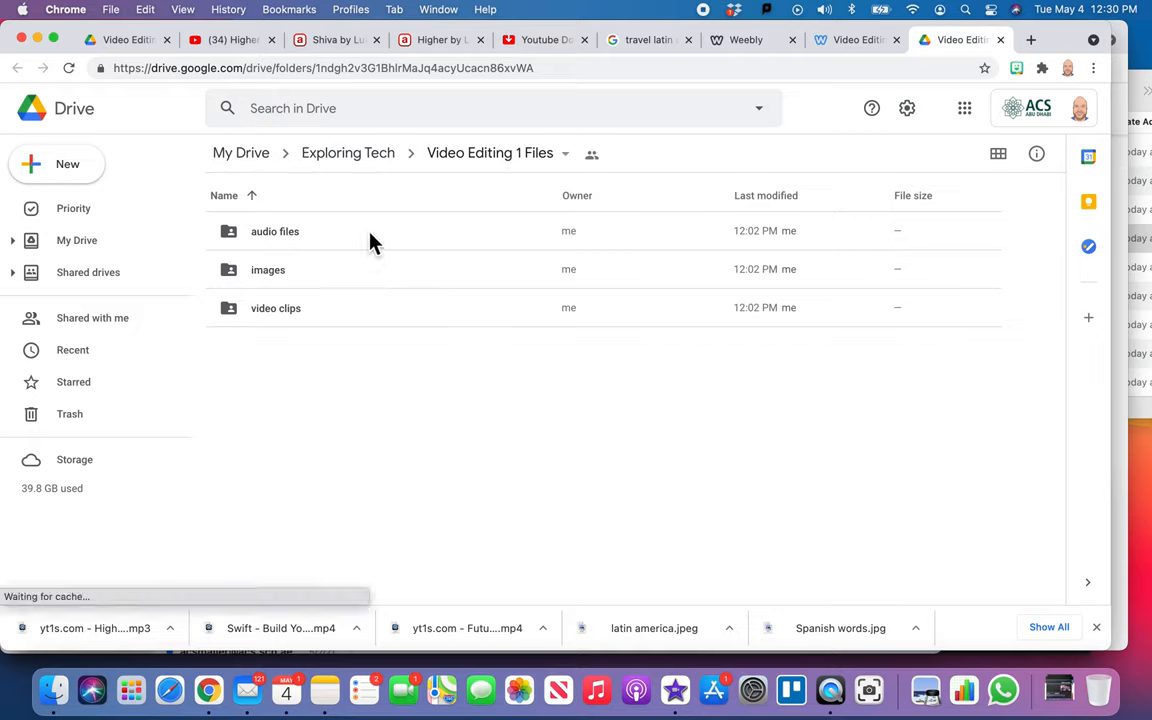
Download the selected audio files, images and video clips folders as a zip
click(275, 231)
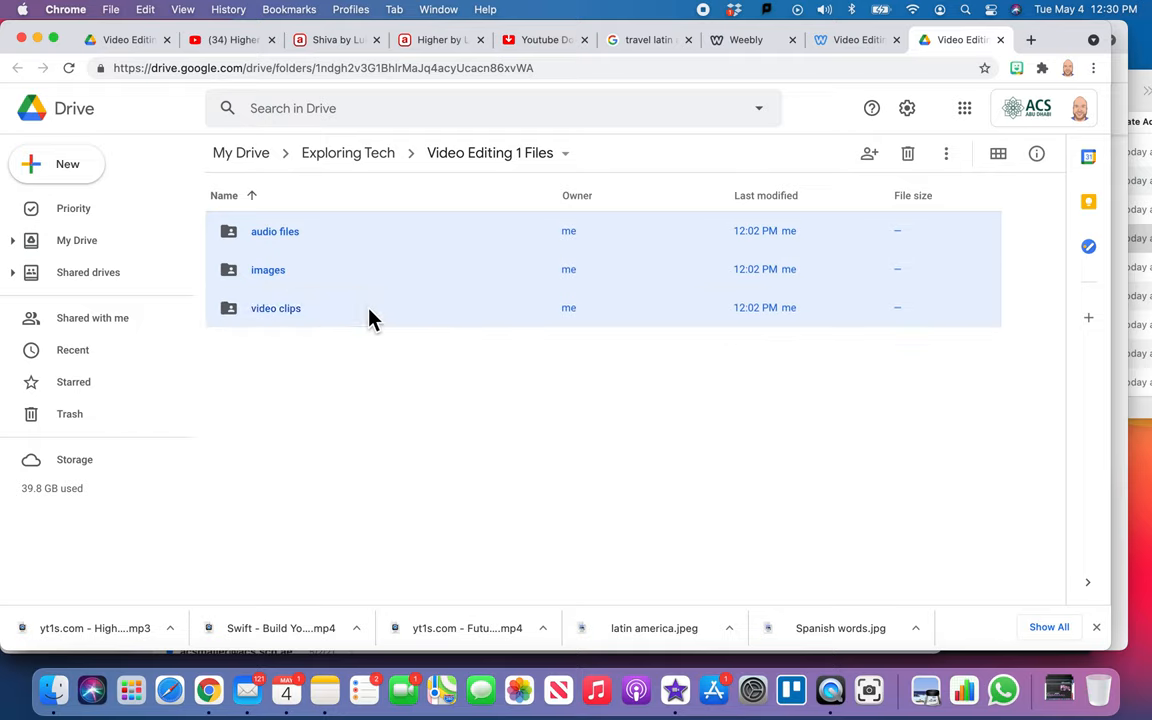
mouse_move(410, 290)
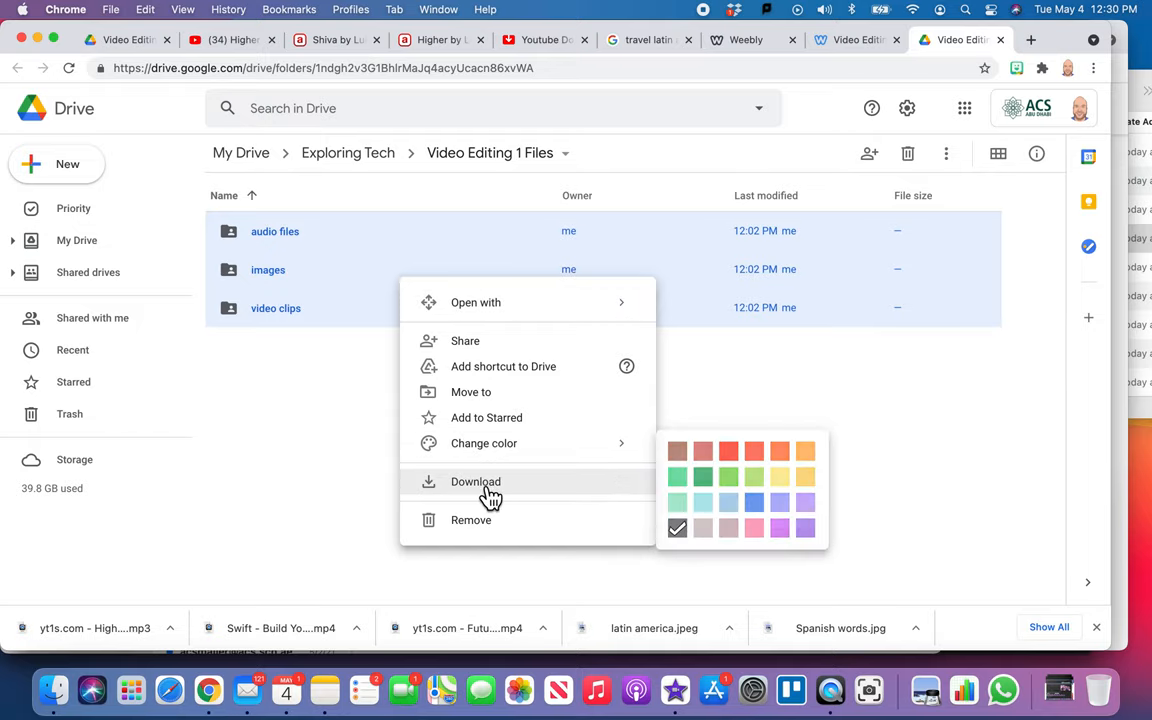
click(476, 481)
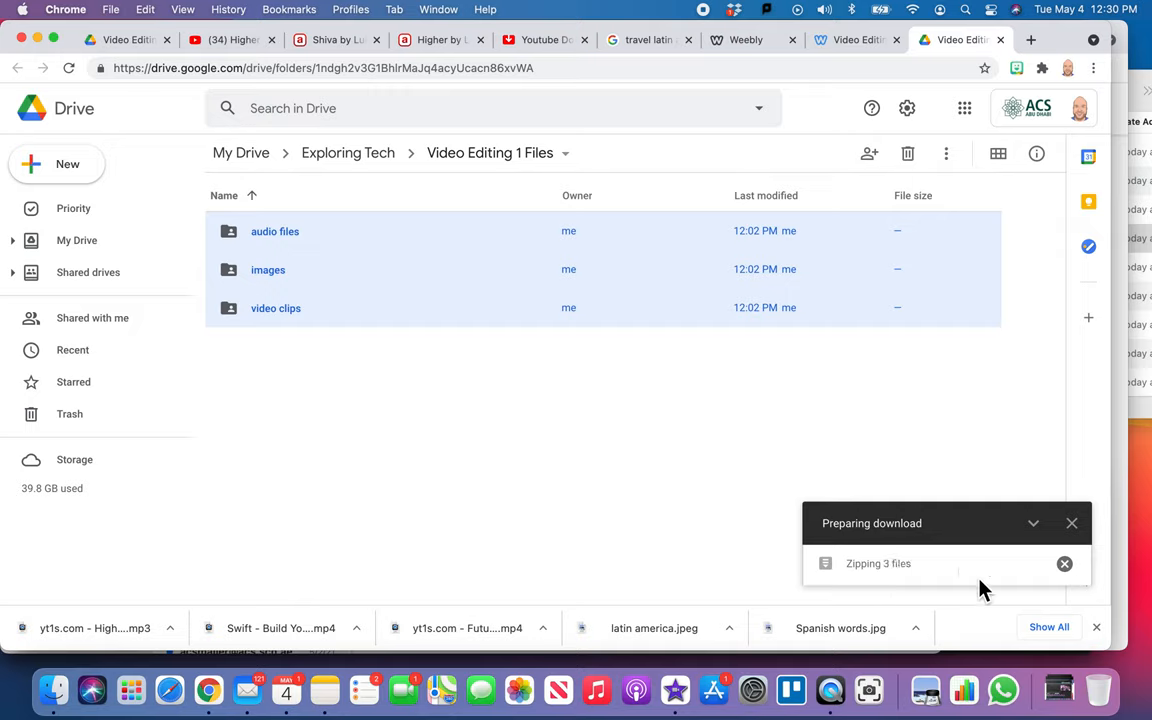
mouse_move(1059, 690)
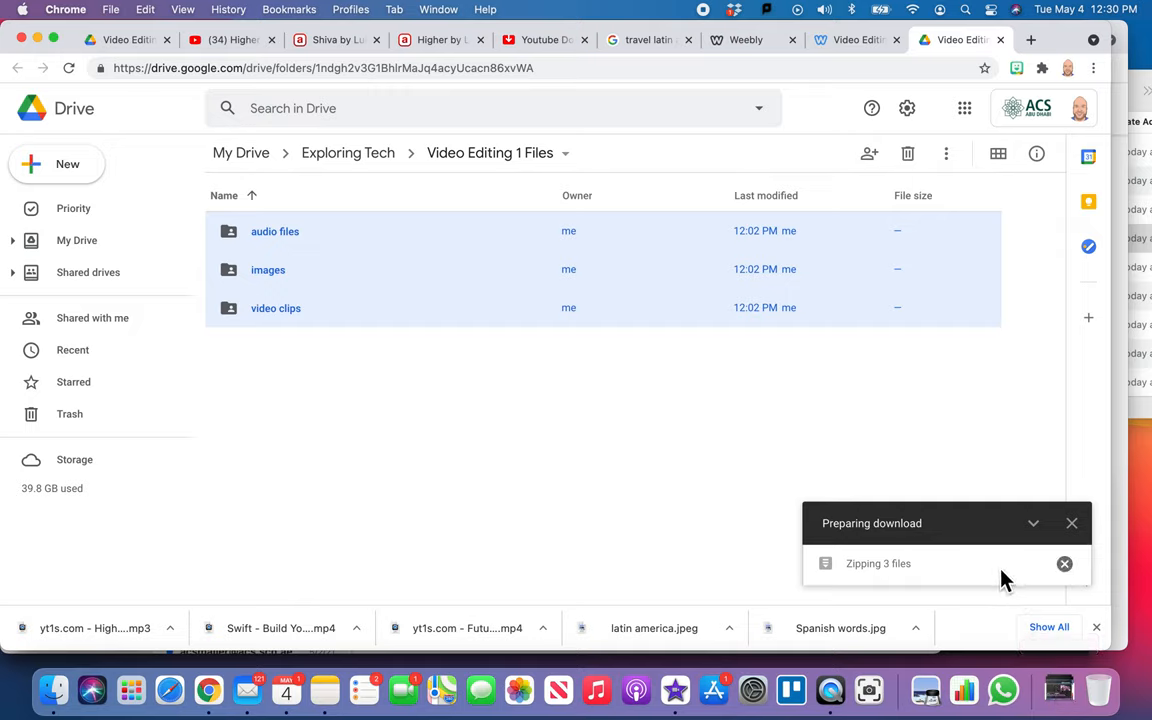
mouse_move(1000, 580)
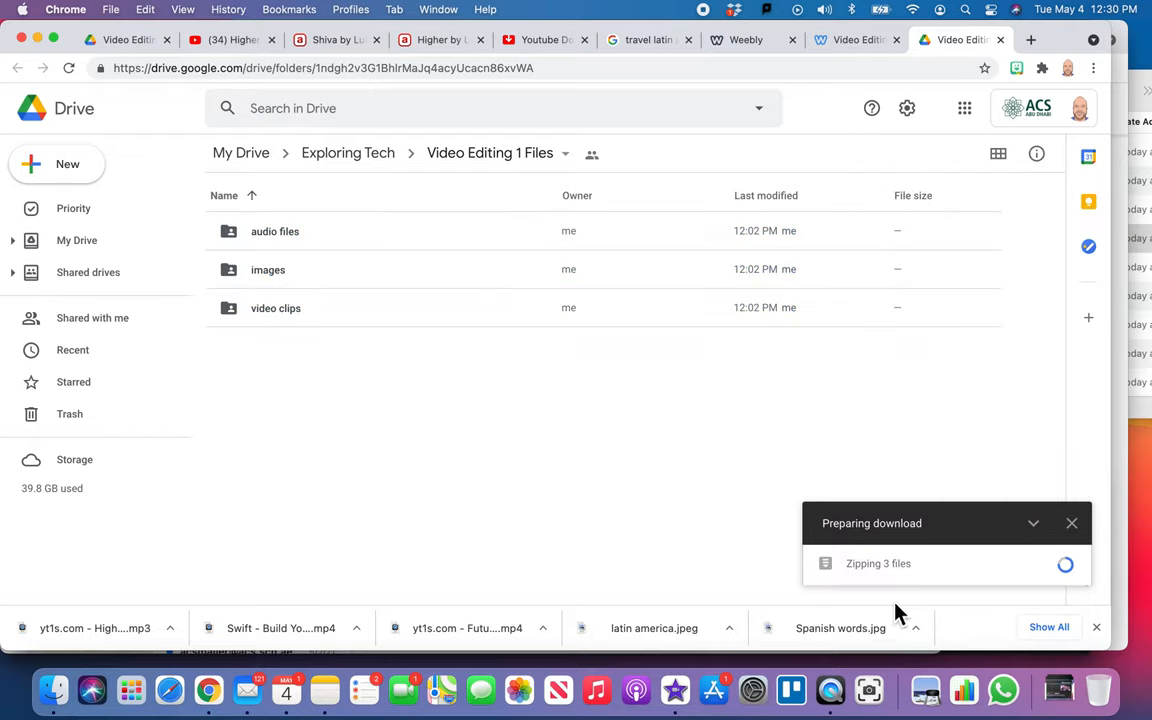
mouse_move(605, 390)
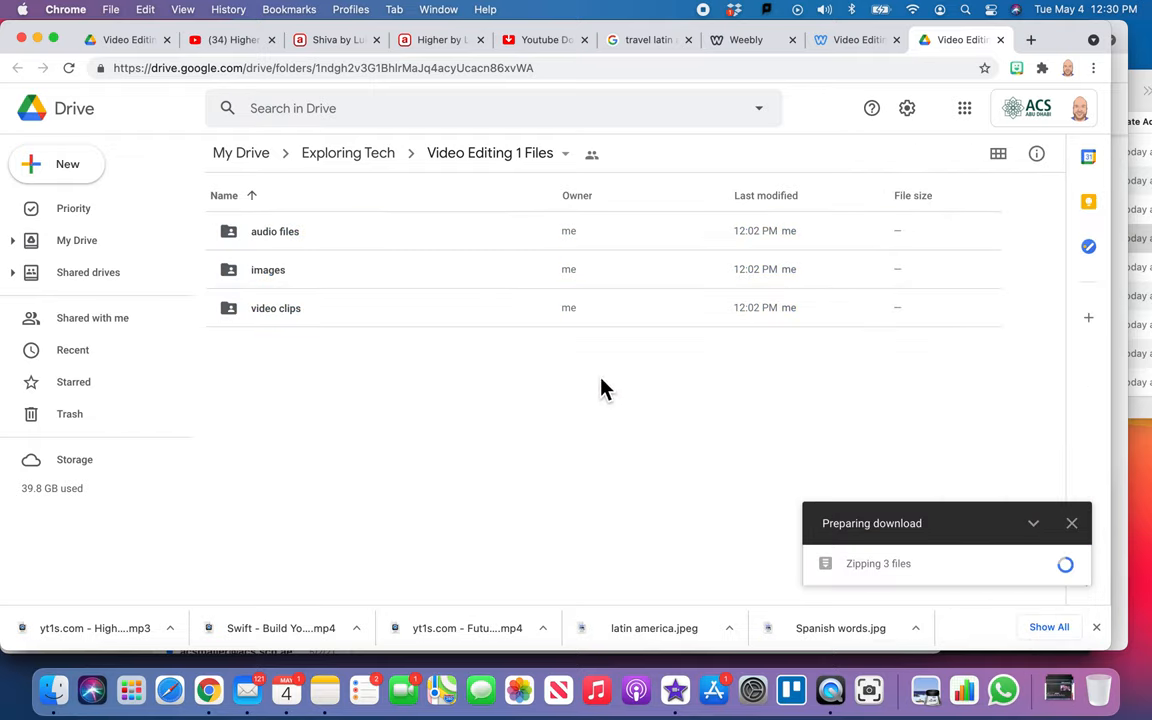
mouse_move(430, 371)
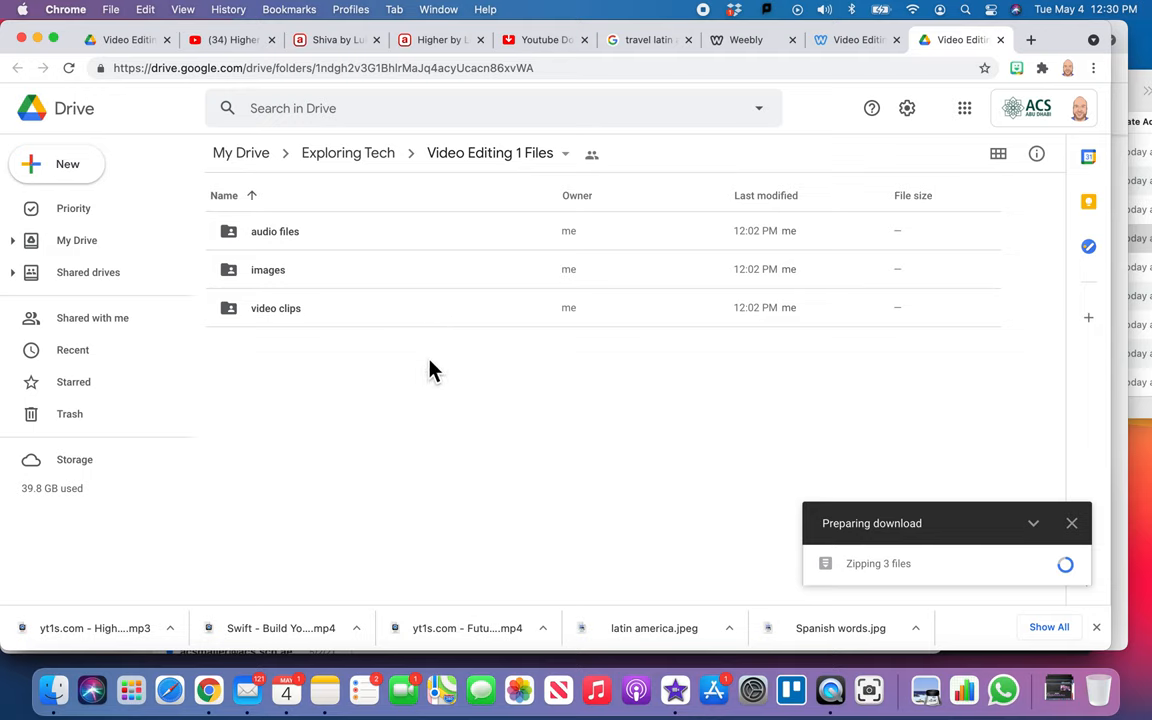
In Finder, open Desktop's Video Editing Level 1 Files, peek into video clips, then return
click(55, 690)
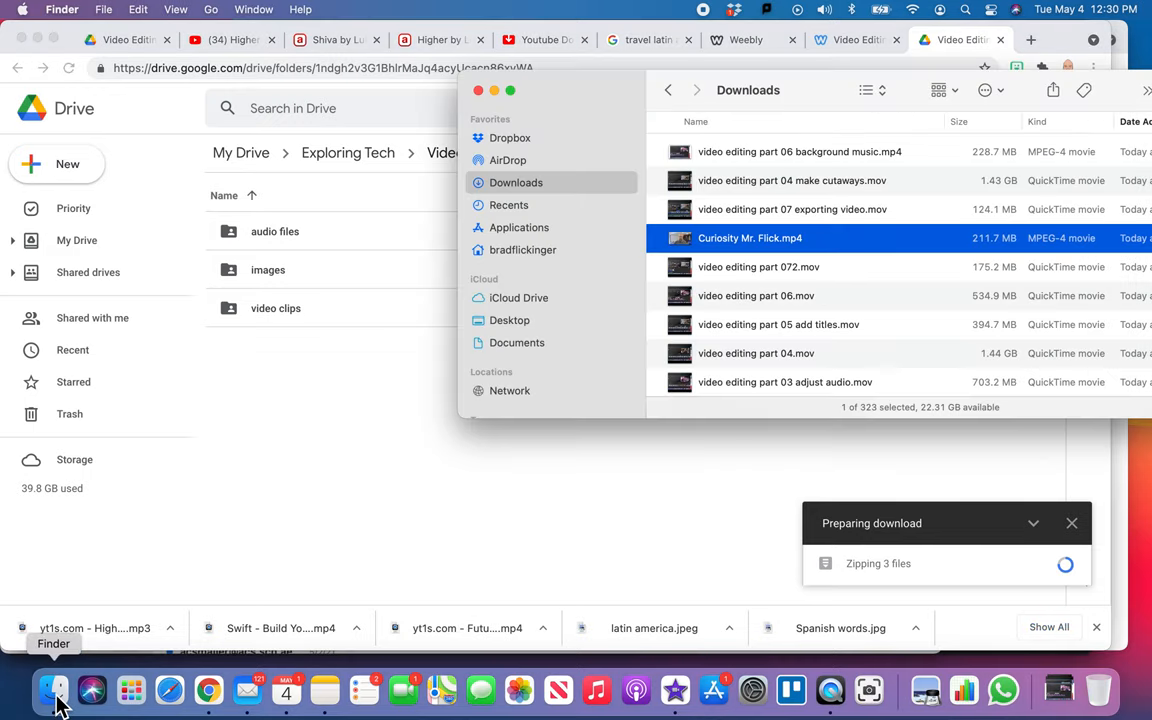
mouse_move(553, 265)
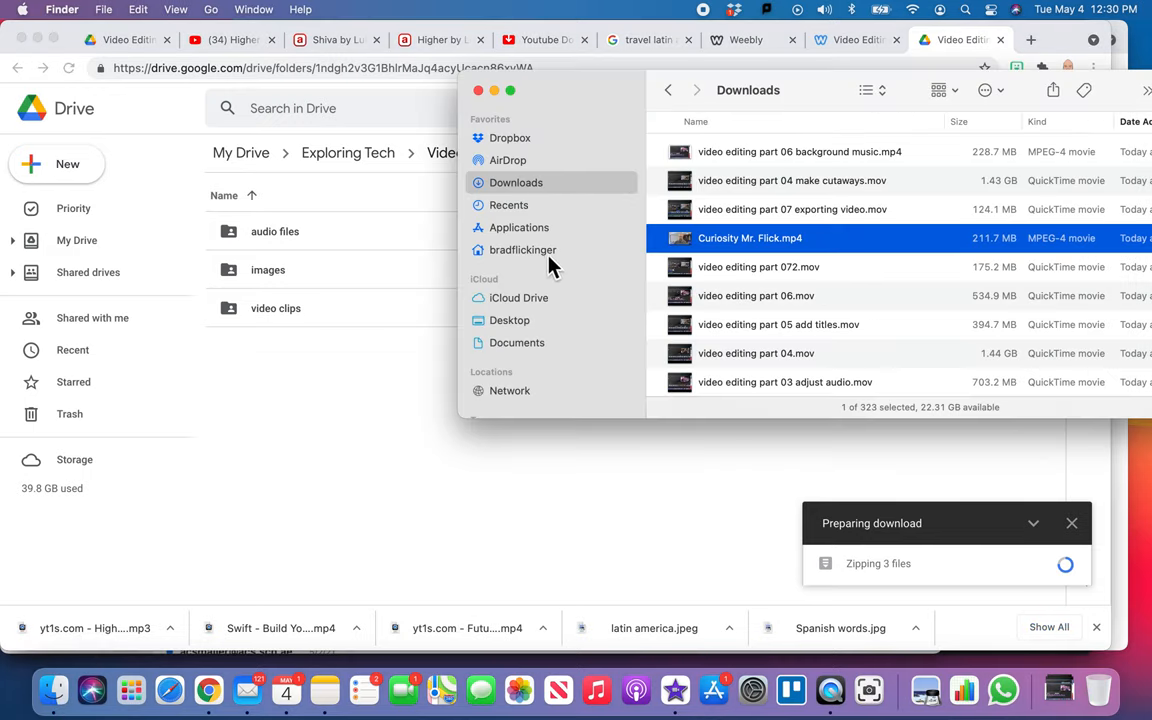
click(509, 320)
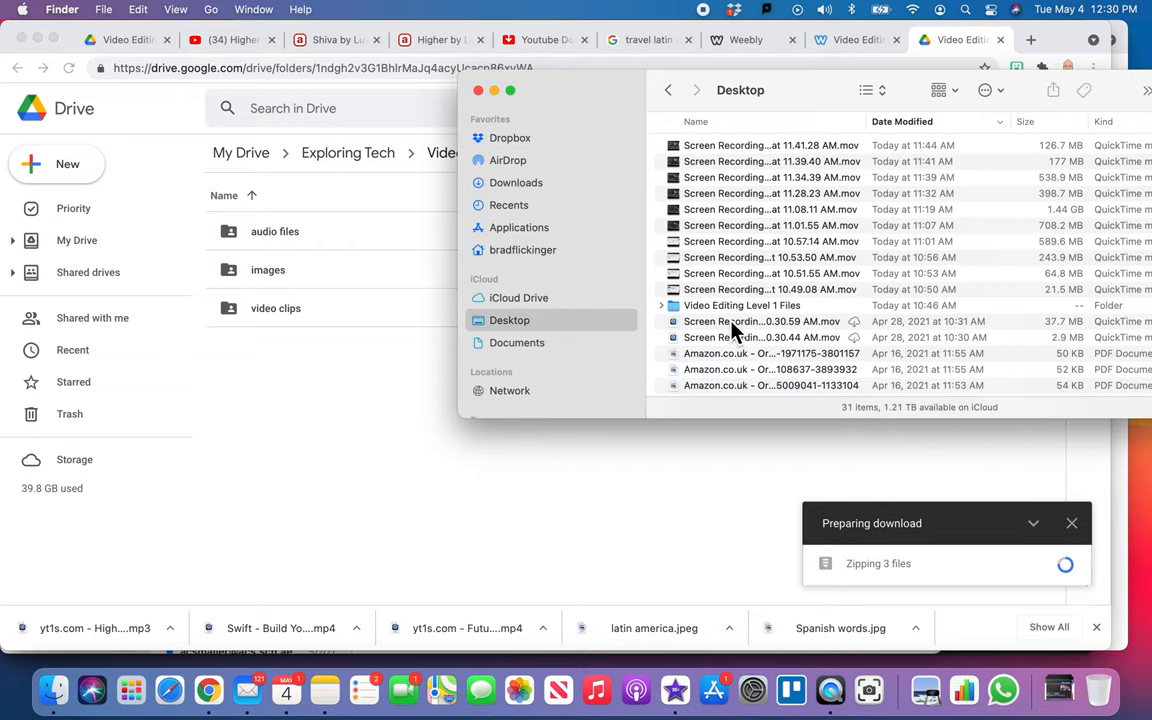
double_click(742, 305)
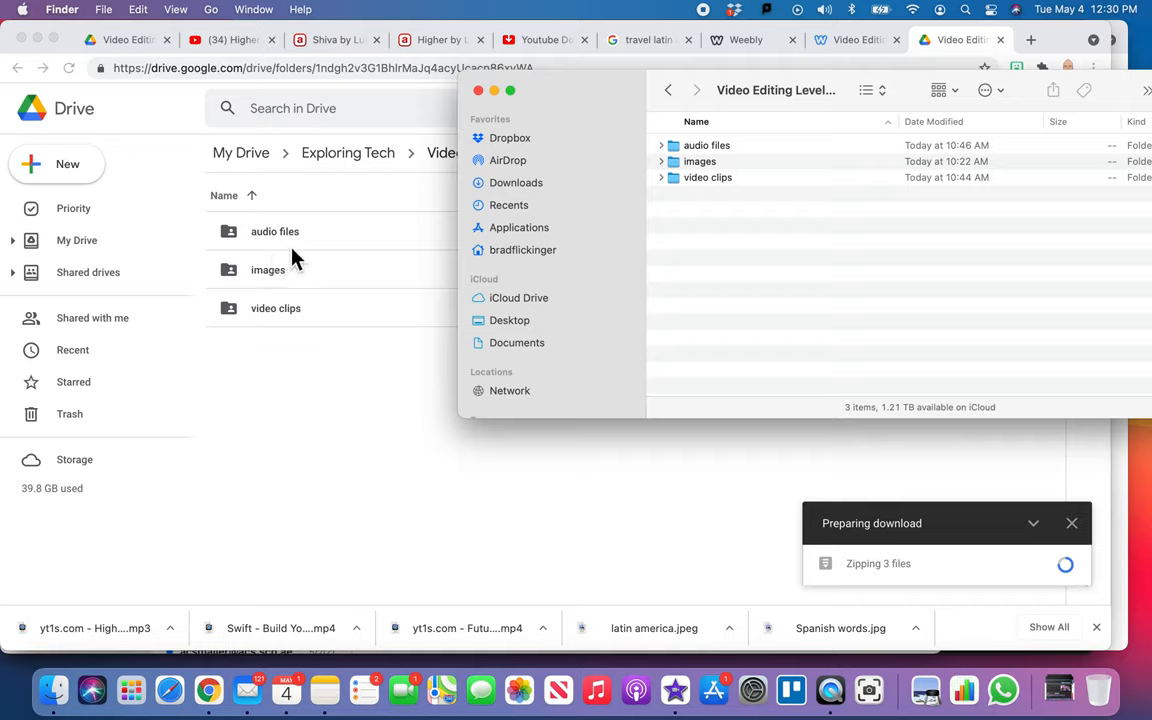
mouse_move(800, 170)
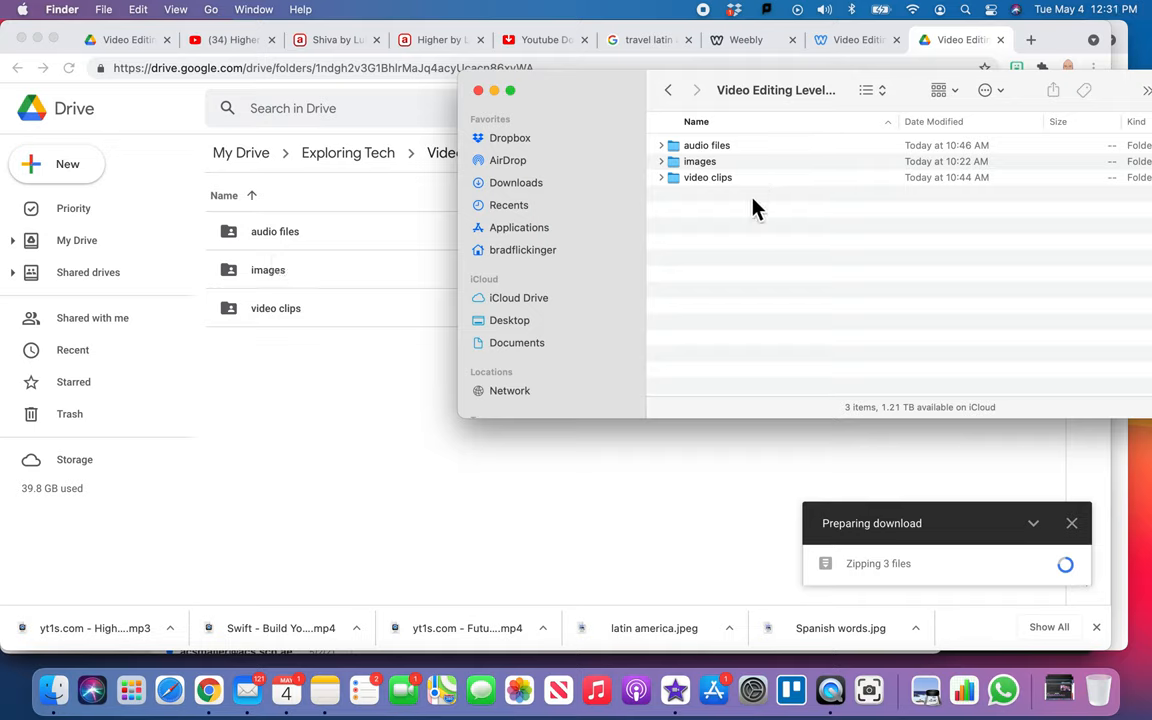
mouse_move(720, 245)
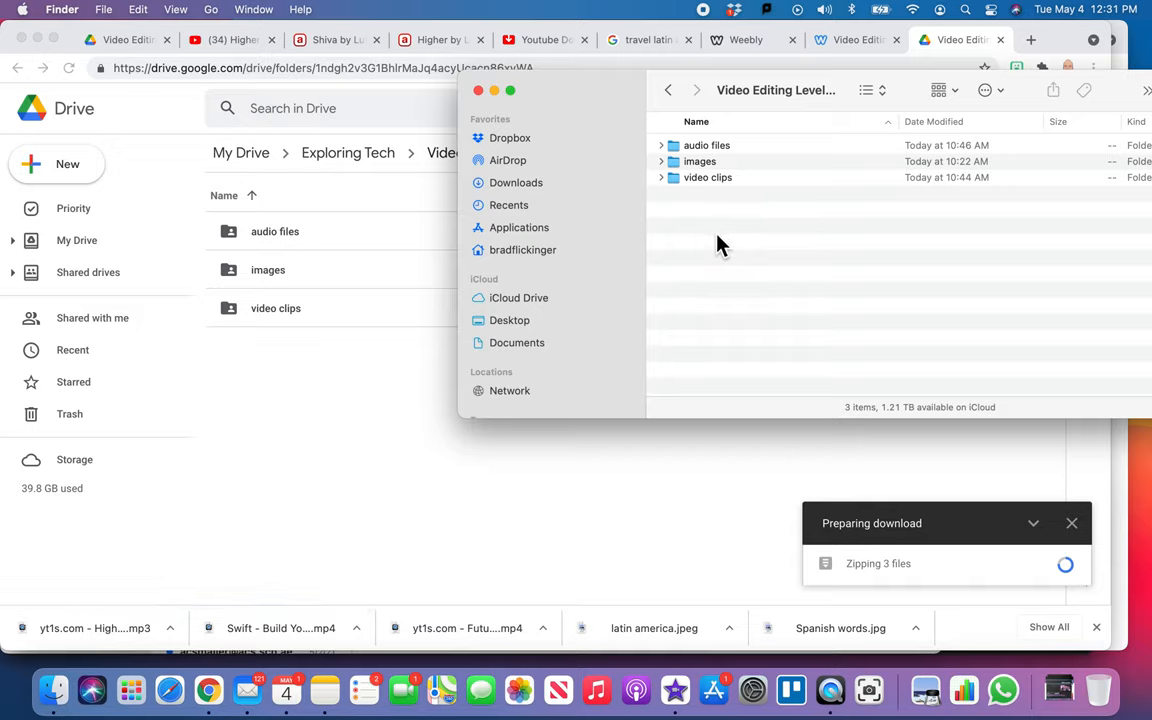
mouse_move(795, 248)
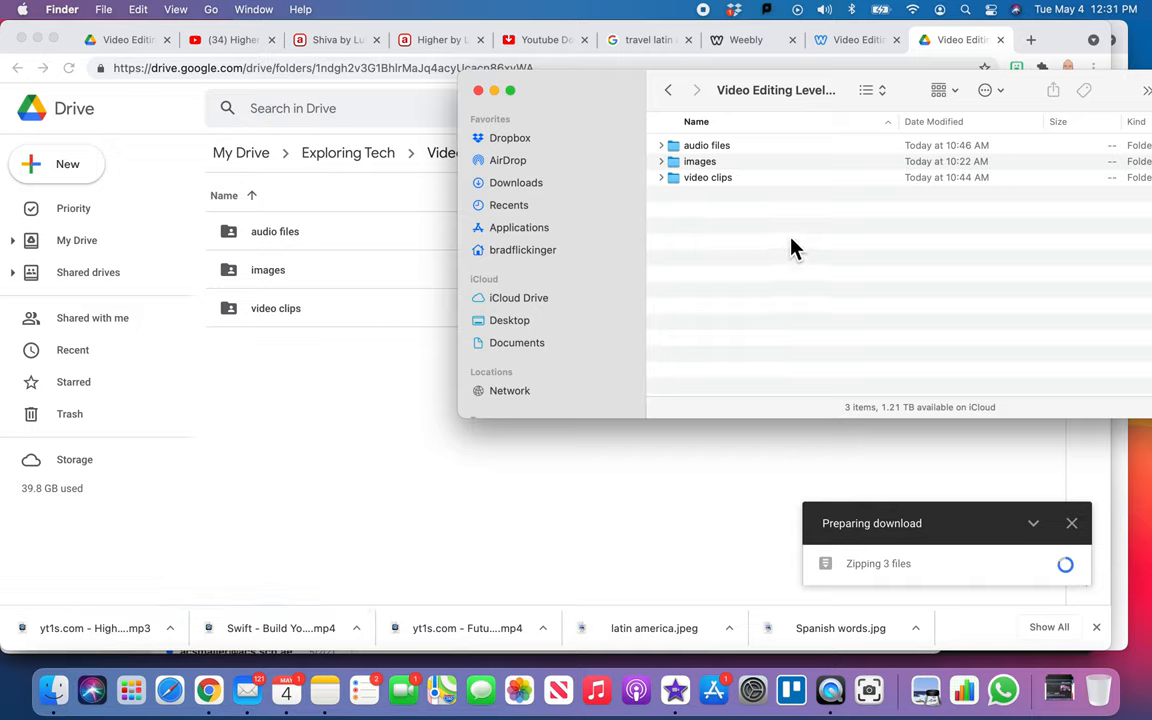
mouse_move(750, 200)
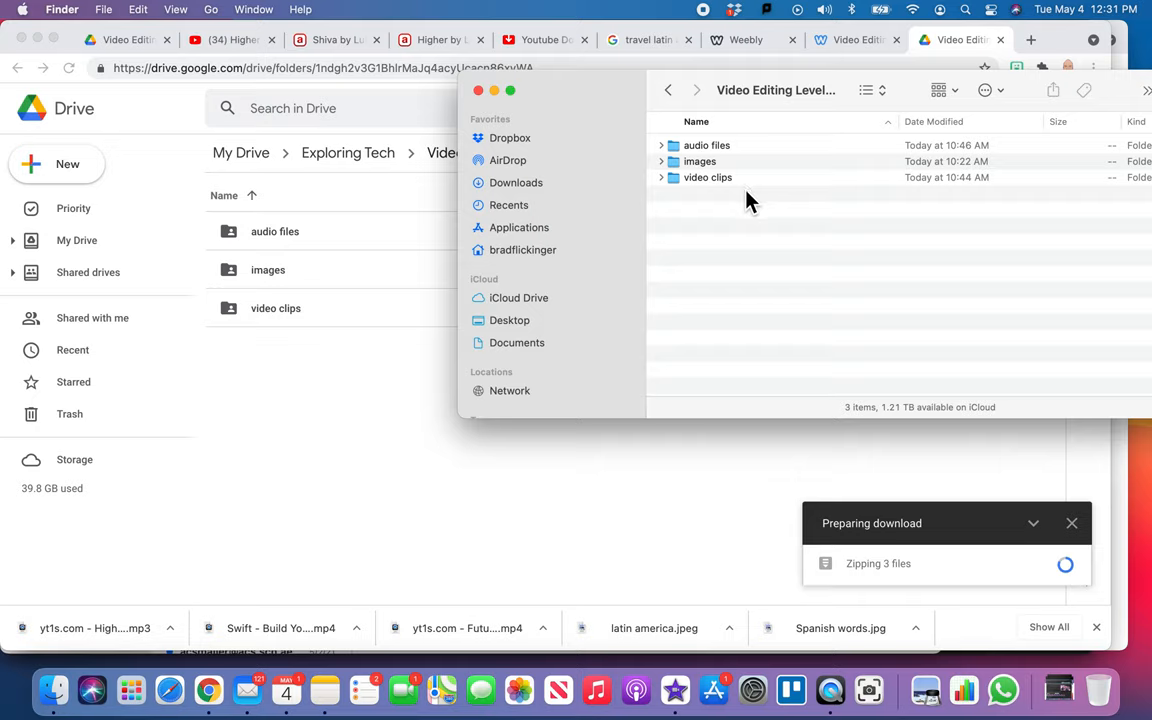
double_click(708, 177)
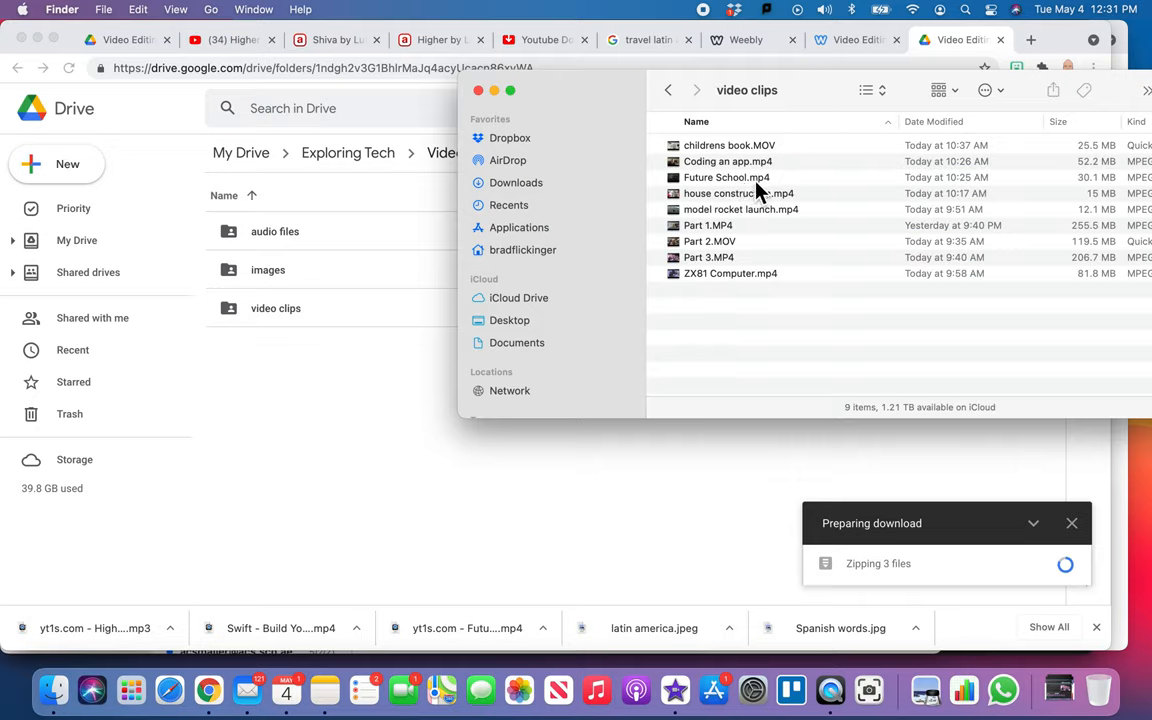
click(668, 90)
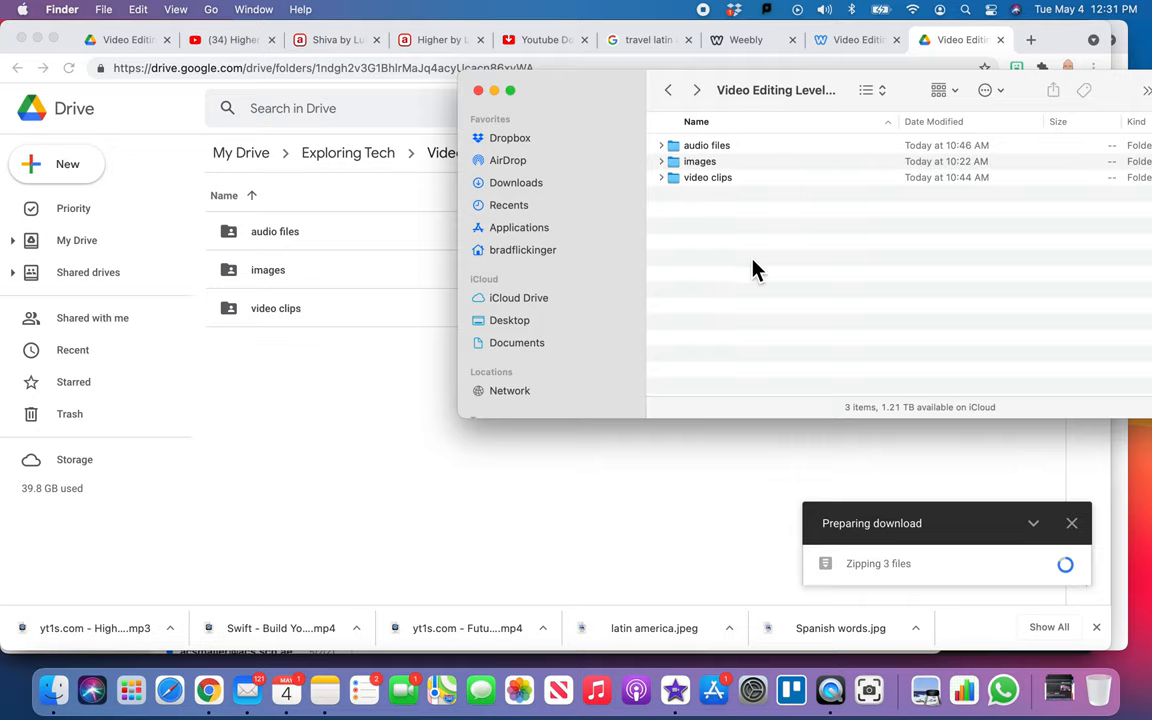